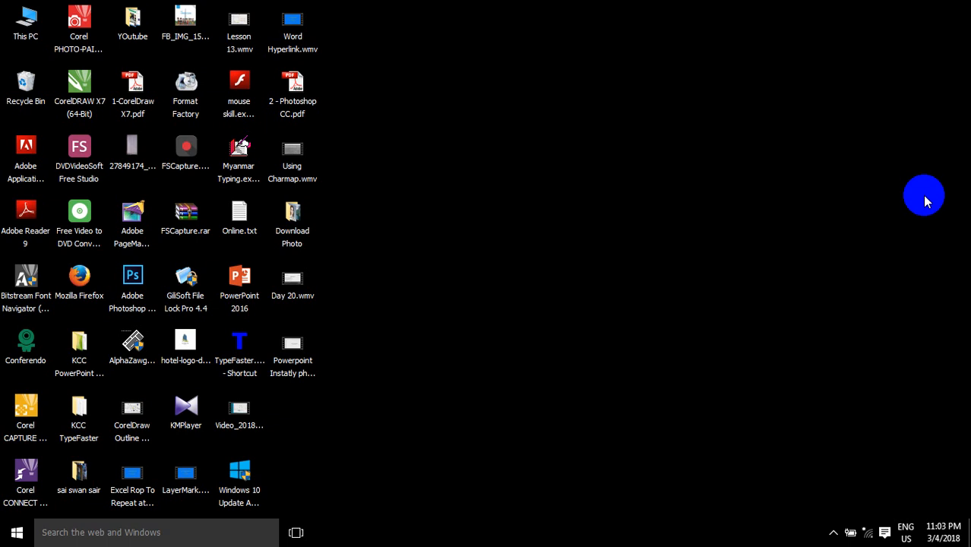
pyautogui.moveTo(507, 265)
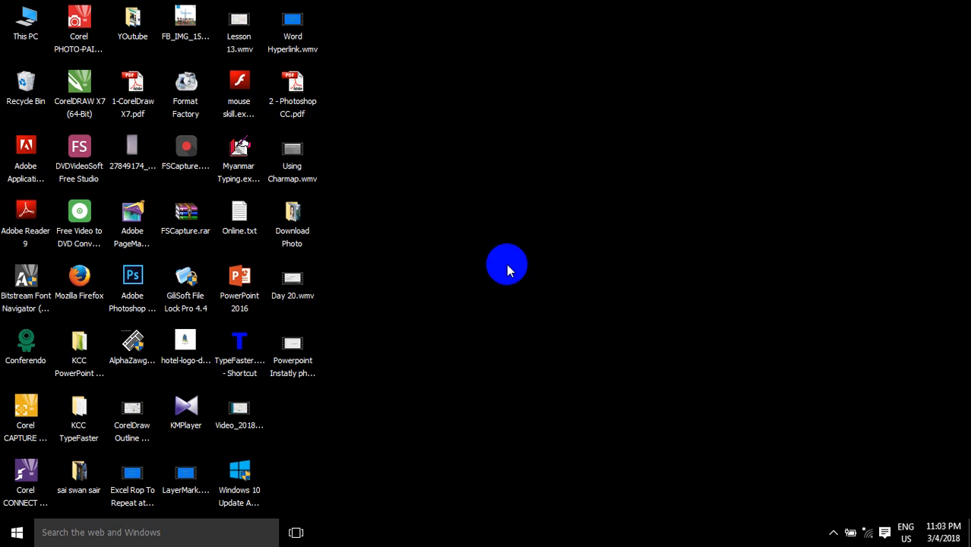
pyautogui.moveTo(341, 210)
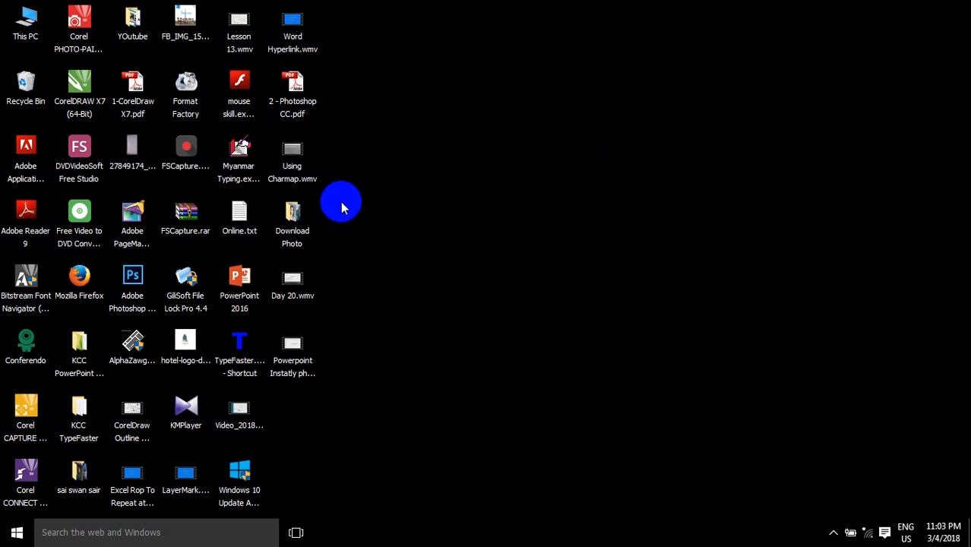
pyautogui.moveTo(448, 114)
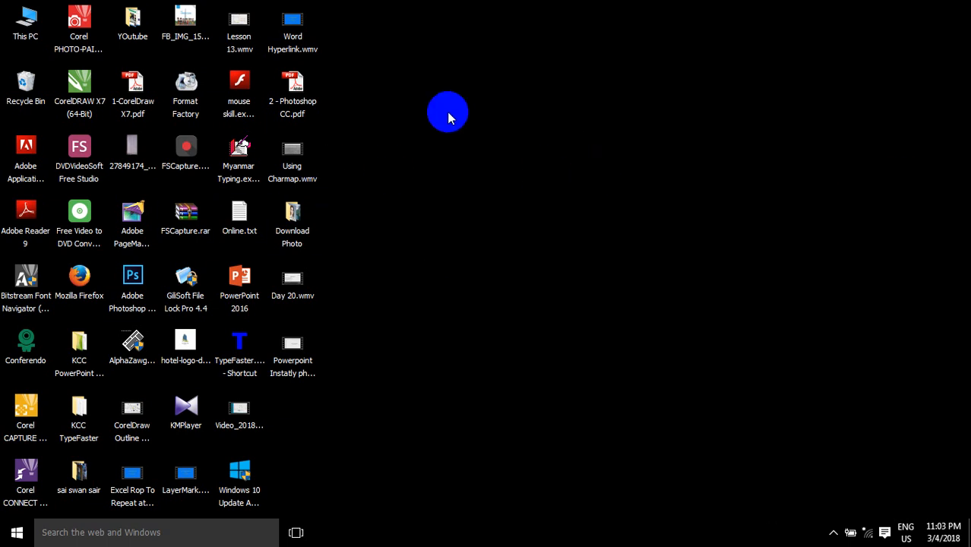
pyautogui.moveTo(520, 97)
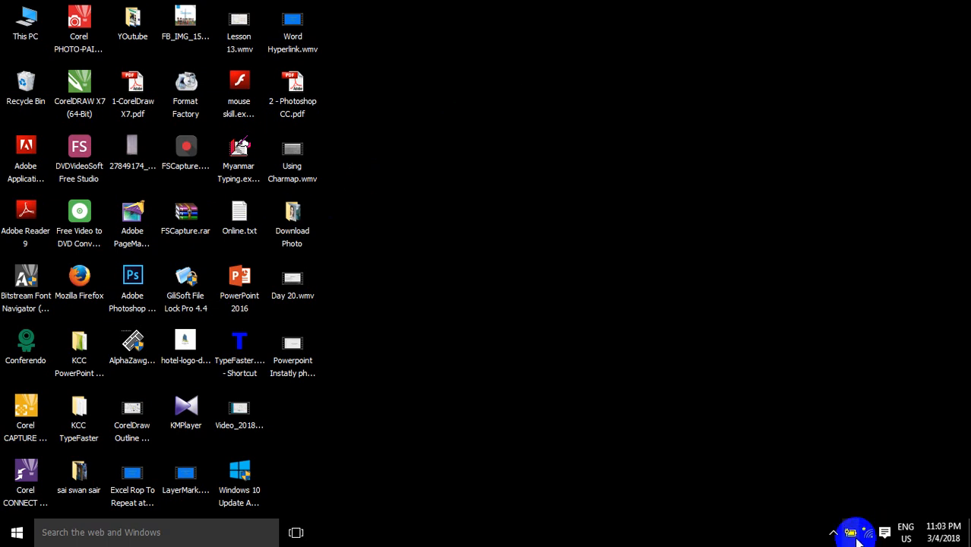
# Check the speaker volume (58) from the tray and bring up its sound options menu.
pyautogui.click(857, 531)
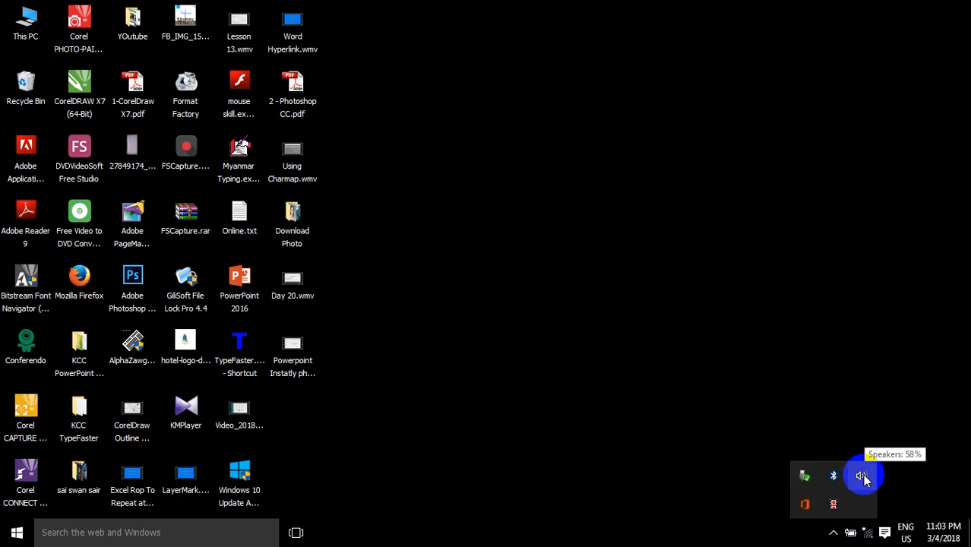
pyautogui.click(863, 477)
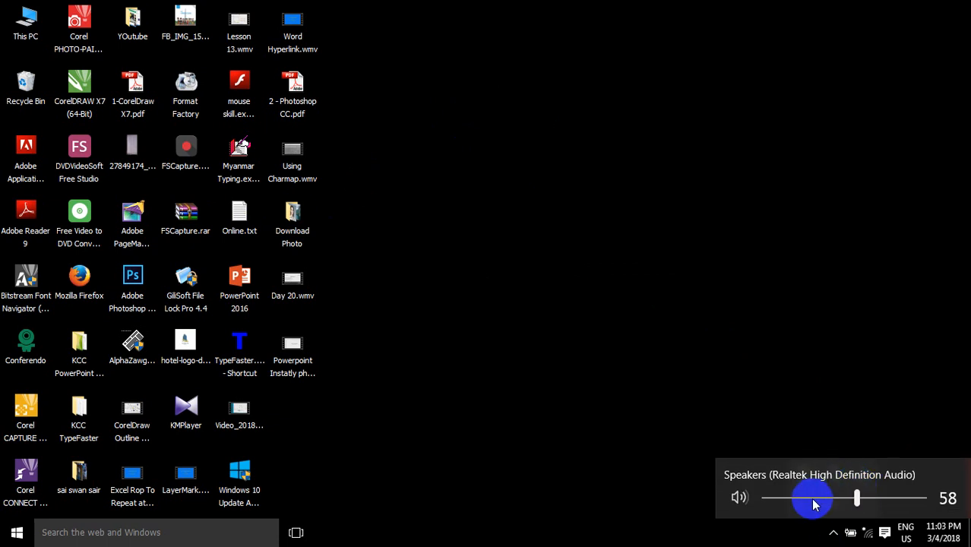
pyautogui.rightClick(860, 476)
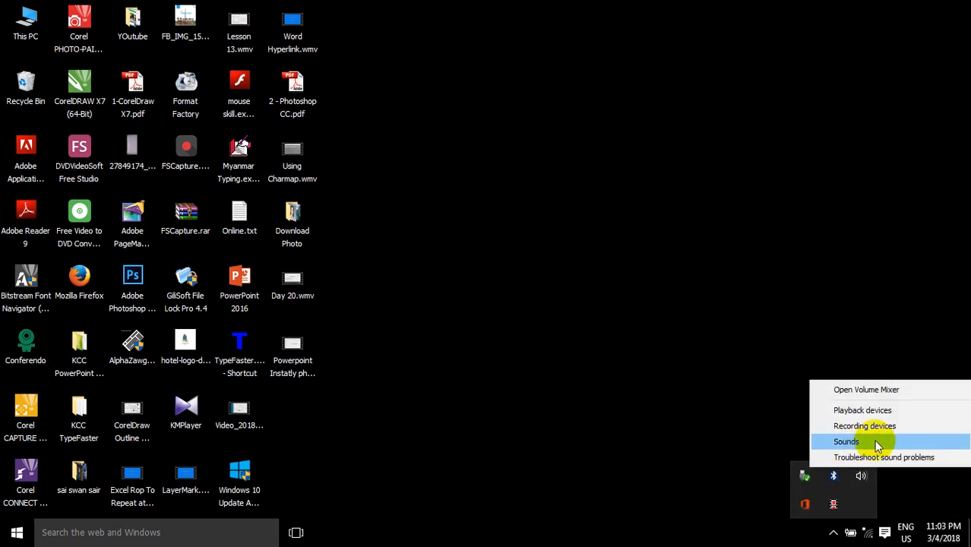
pyautogui.moveTo(863, 410)
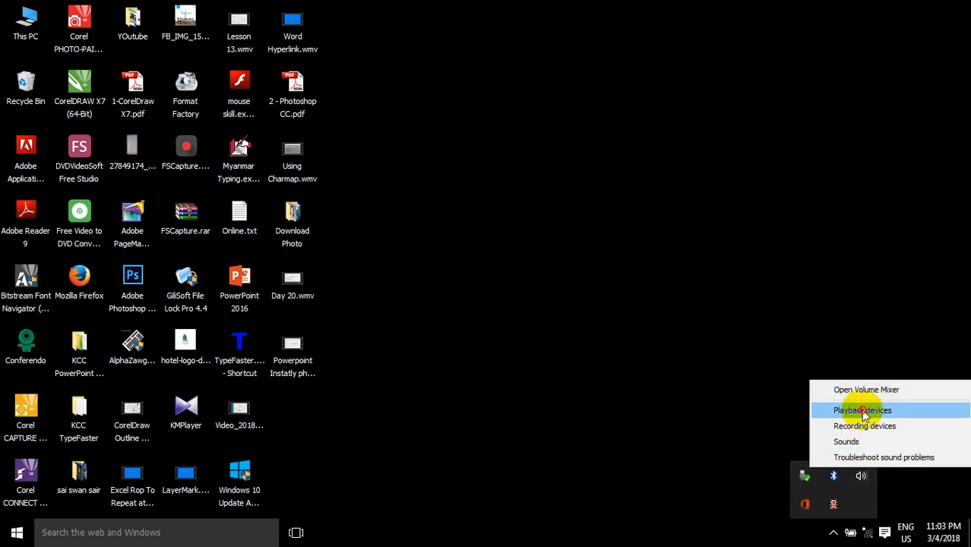
# In the Sound dialog's Sounds list, select the Device Connect event (Windows Hardware Insert.wav).
pyautogui.click(863, 410)
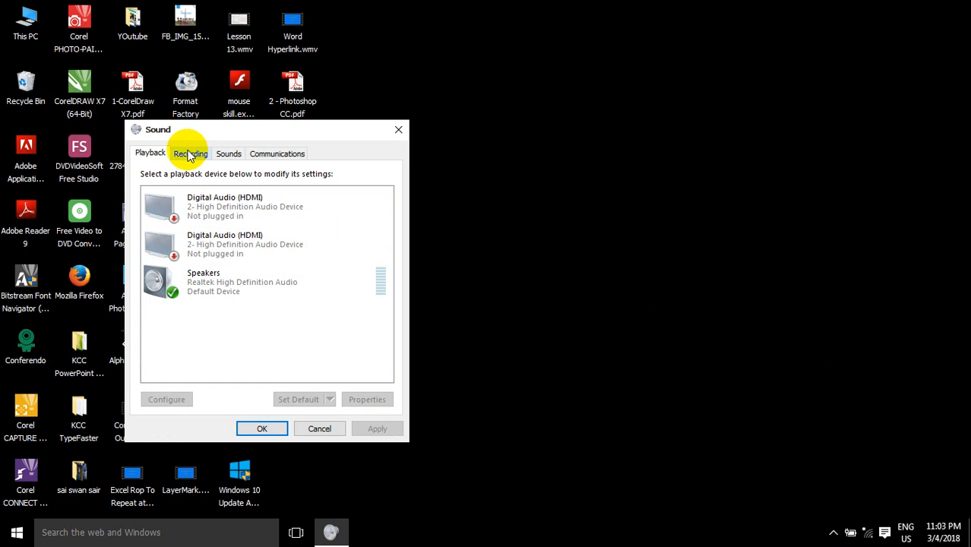
pyautogui.click(228, 153)
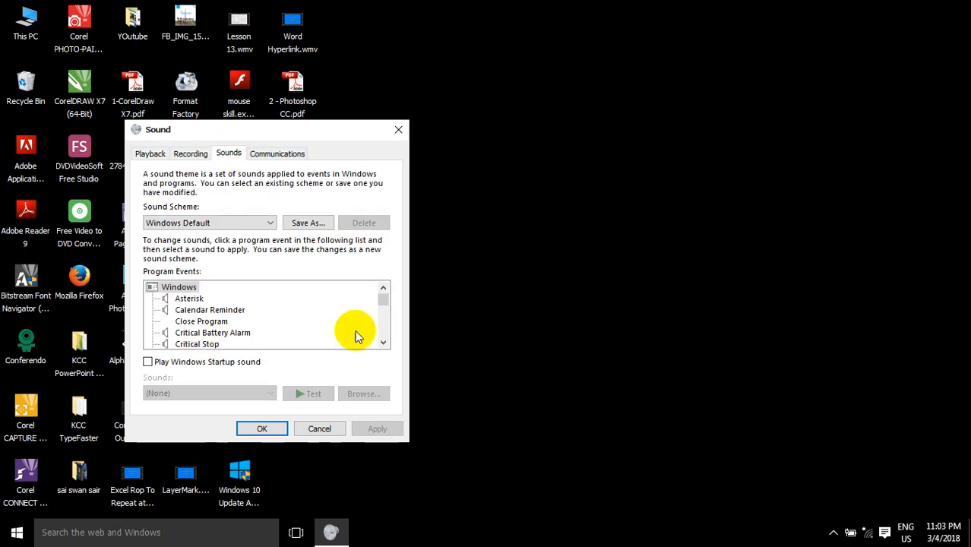
pyautogui.scroll(-3)
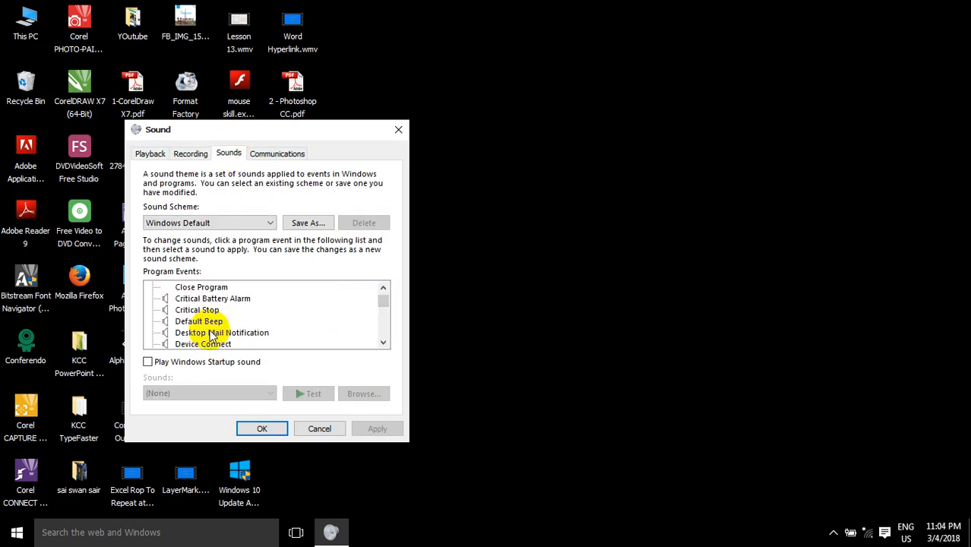
pyautogui.scroll(-3)
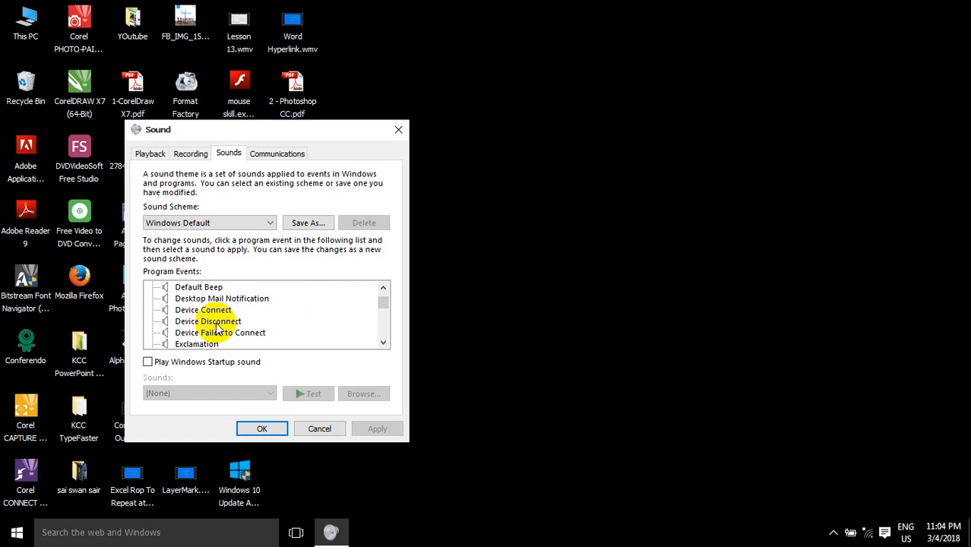
pyautogui.click(216, 321)
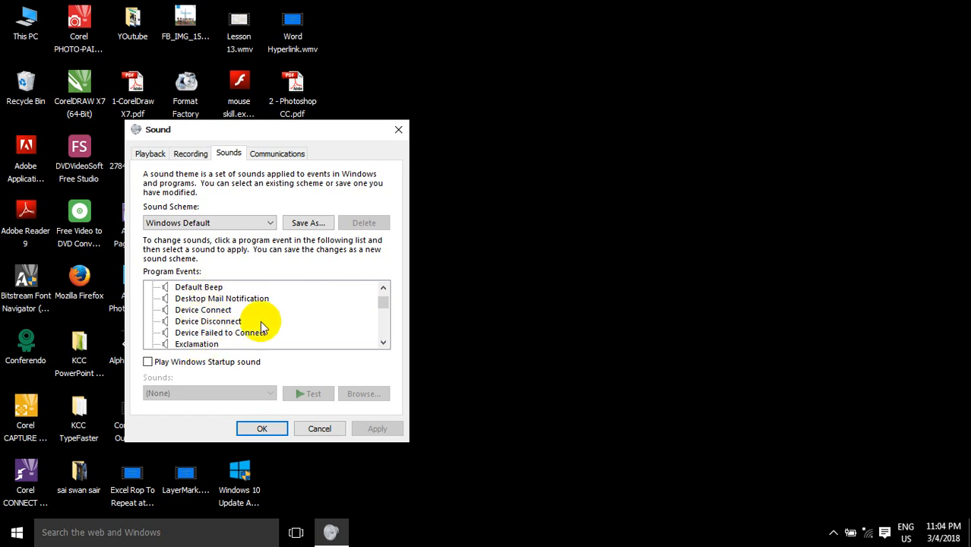
pyautogui.click(203, 309)
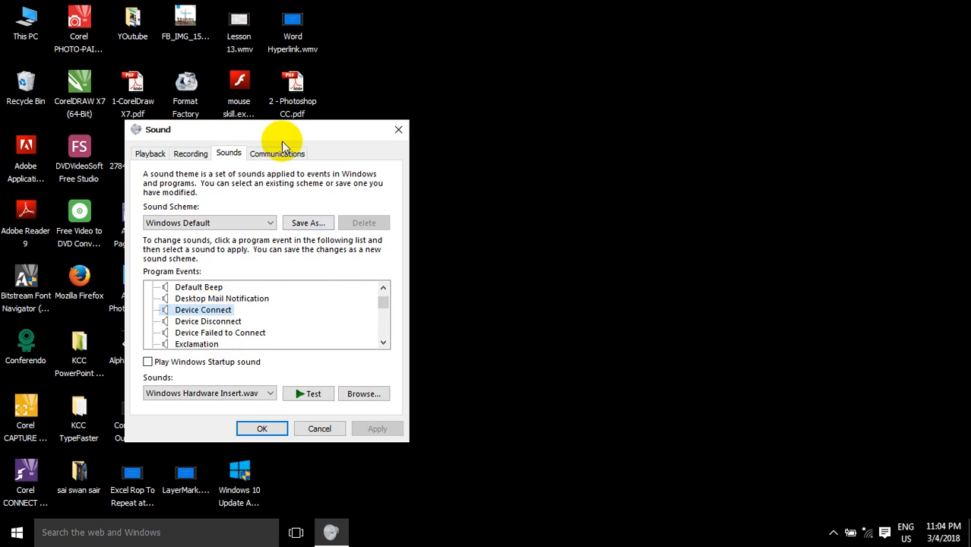
# Move the Sound window toward the right side of the screen.
pyautogui.moveTo(281, 137); pyautogui.dragTo(505, 61)
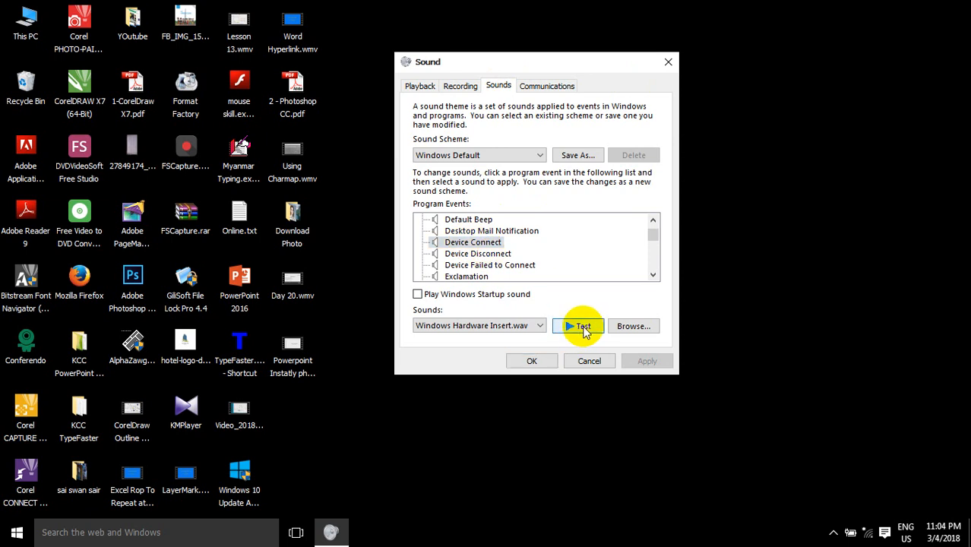
pyautogui.moveTo(535, 61); pyautogui.dragTo(765, 42)
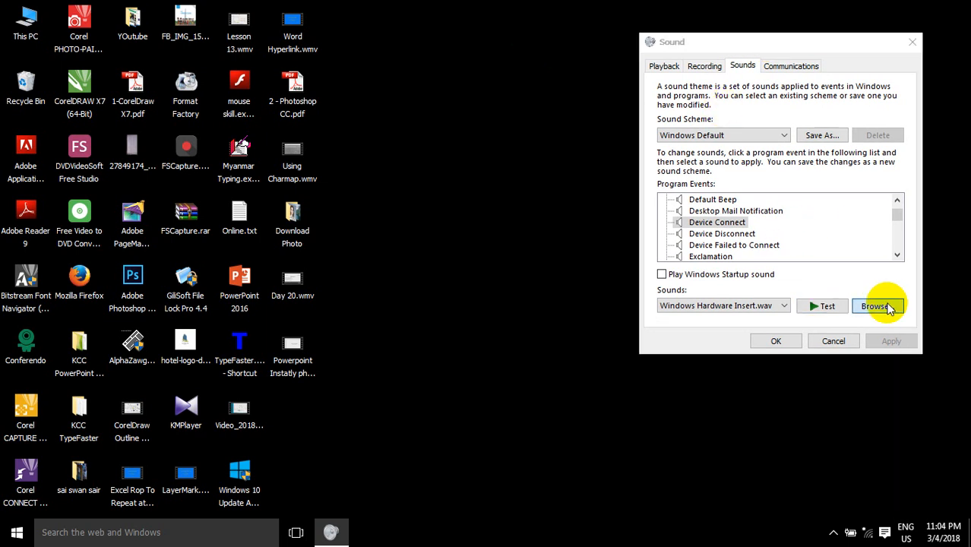
# Launch Format Factory from its desktop shortcut, leaving the Sound dialog open.
pyautogui.click(877, 305)
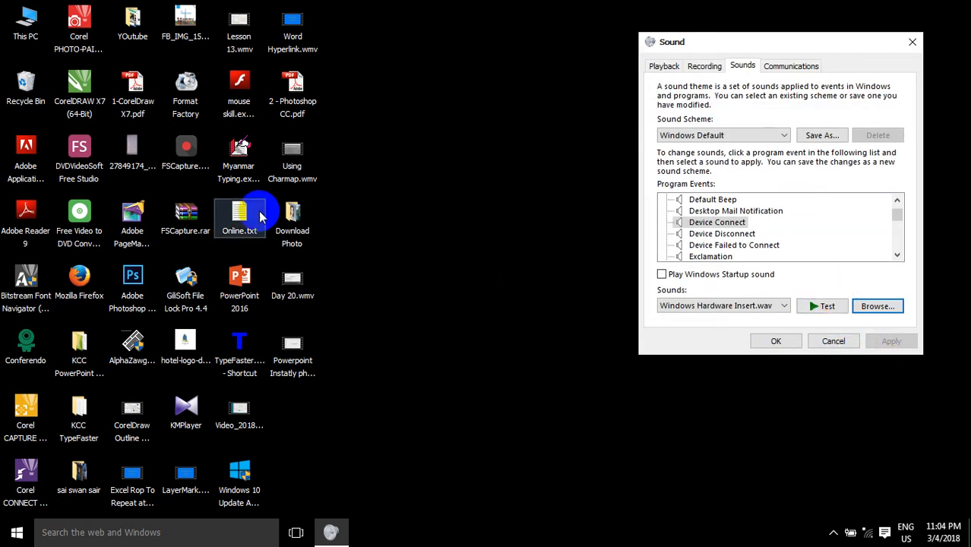
pyautogui.moveTo(186, 87)
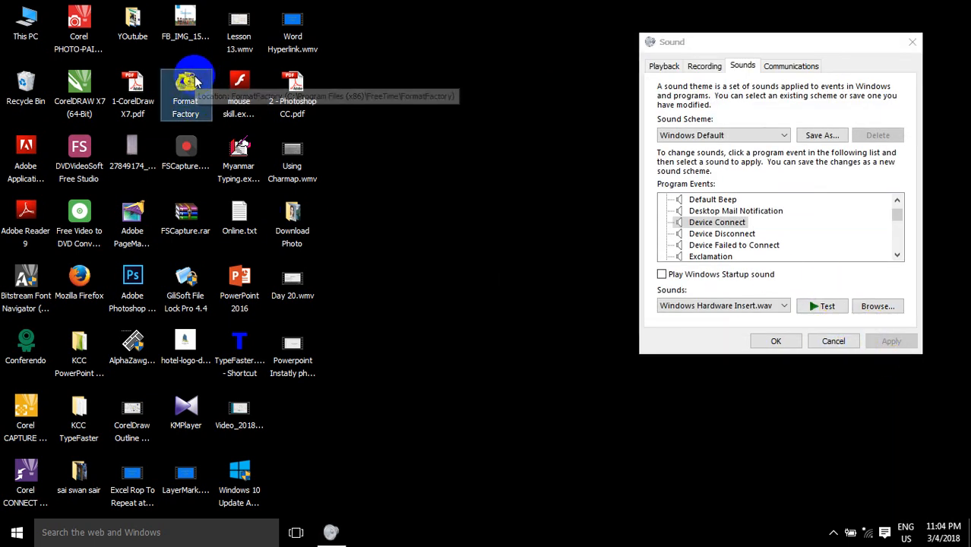
pyautogui.moveTo(312, 127)
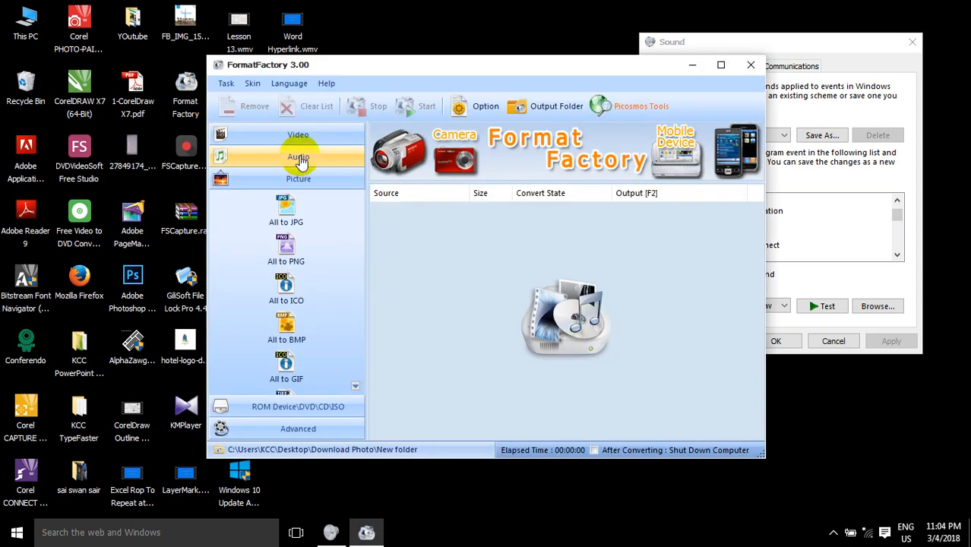
# Start an Audio > All to WAV job and browse for a source file.
pyautogui.click(298, 156)
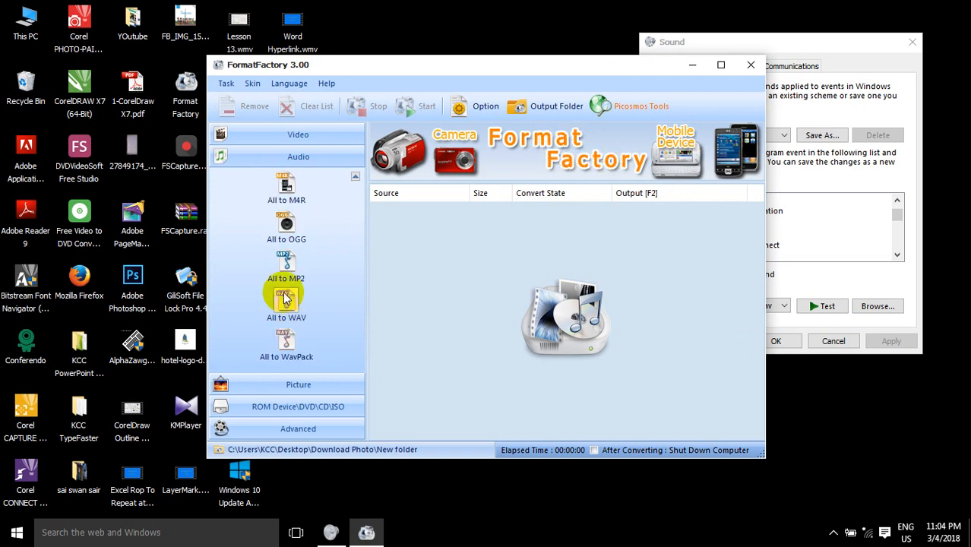
pyautogui.click(285, 300)
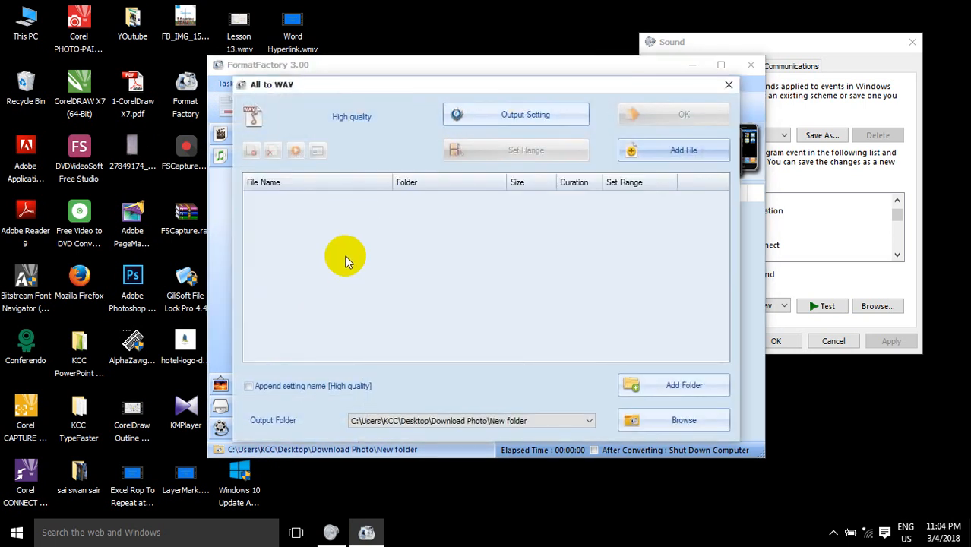
pyautogui.click(684, 150)
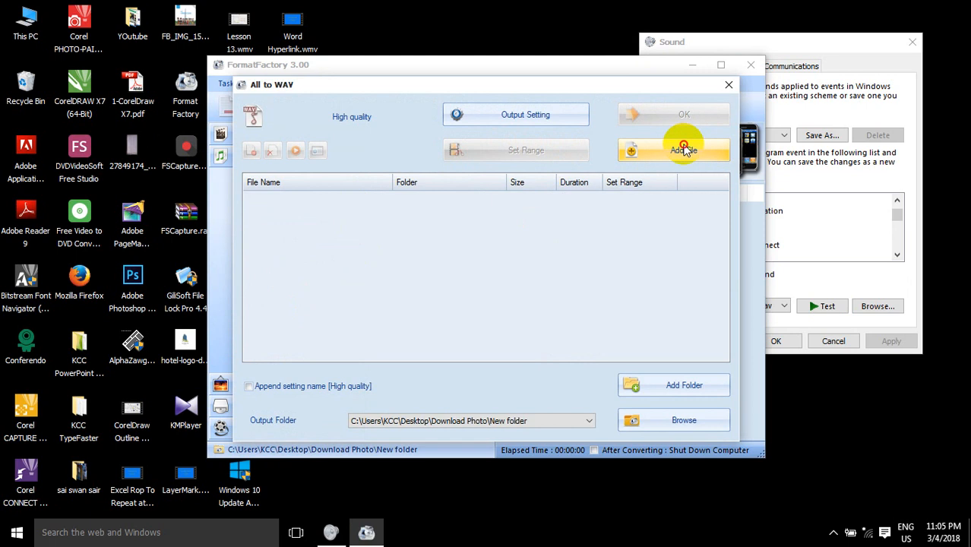
pyautogui.click(673, 150)
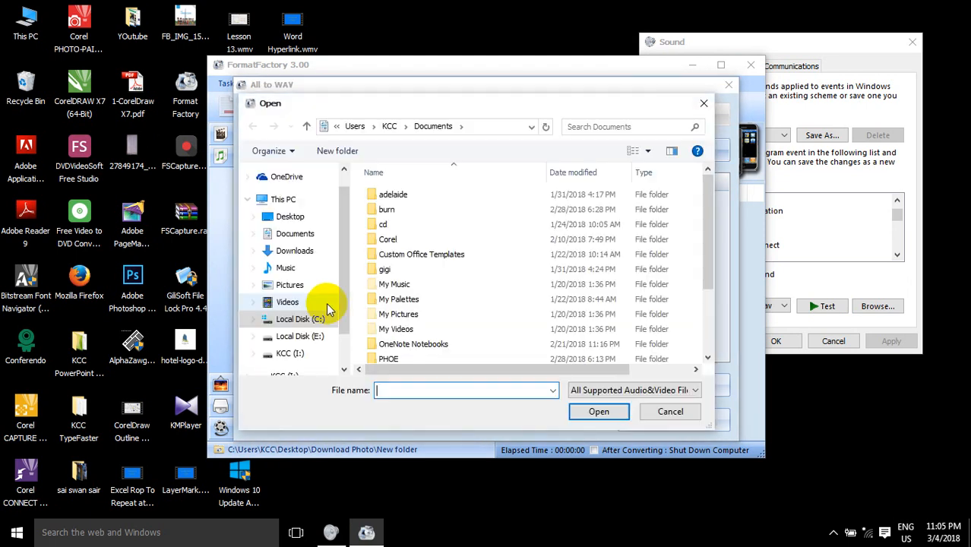
# Add 01_-_Danger.mp3 from E:\Songs and bring up its range settings.
pyautogui.click(299, 336)
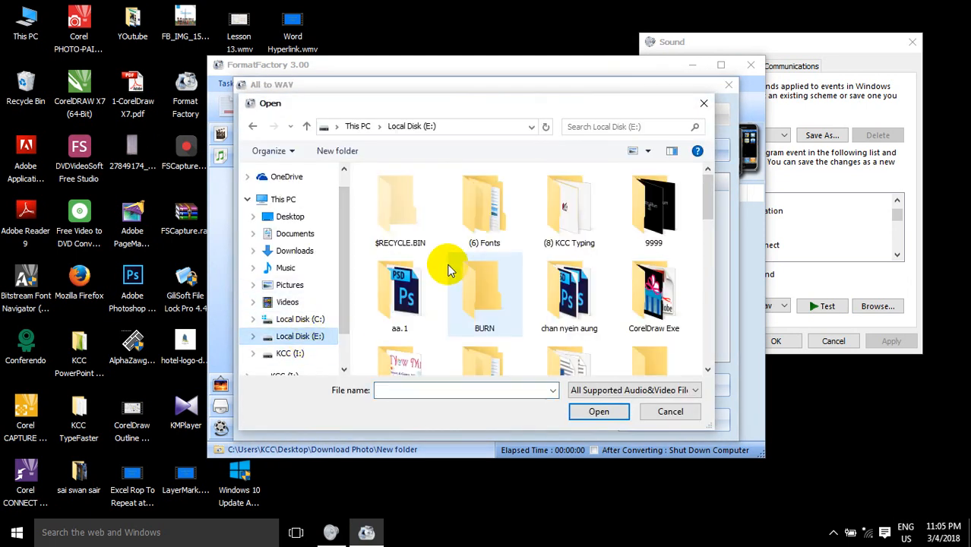
pyautogui.scroll(-3)
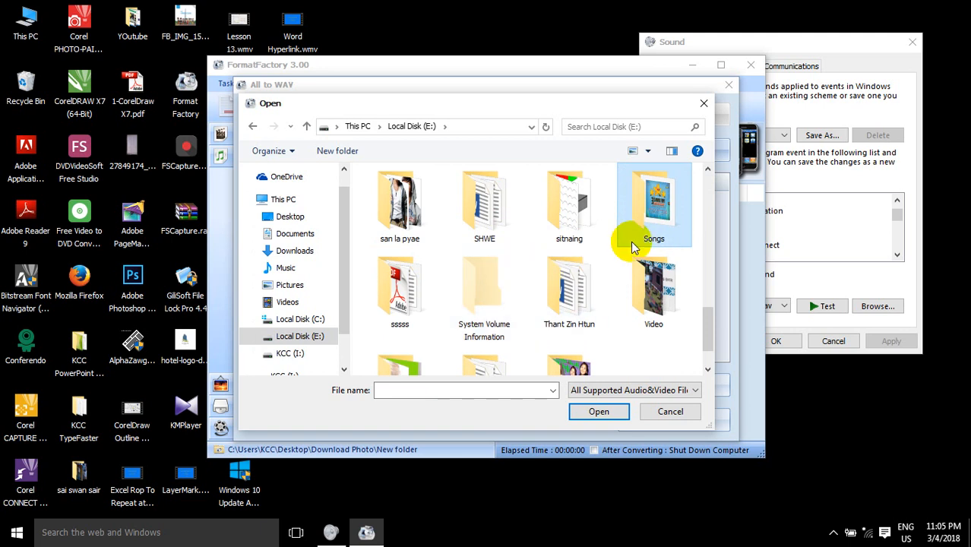
pyautogui.doubleClick(654, 201)
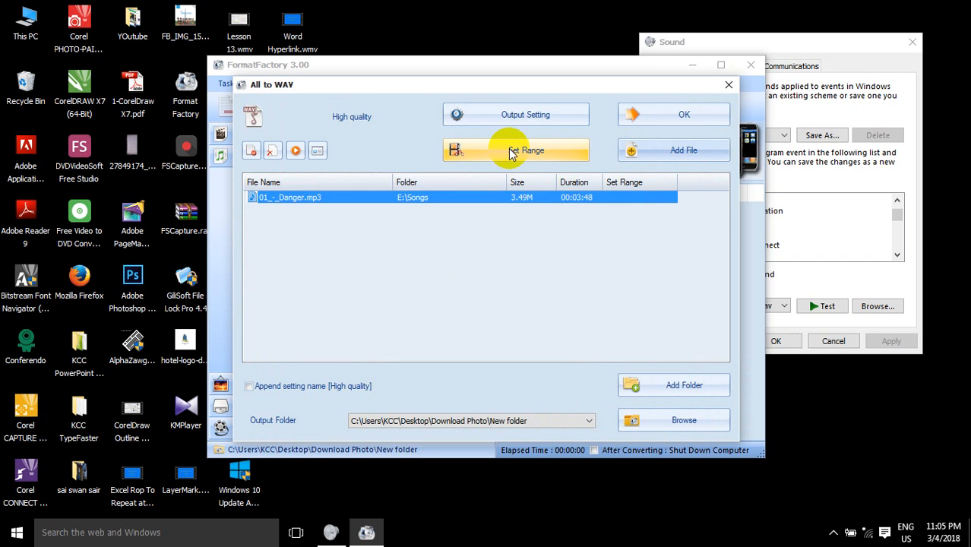
pyautogui.click(515, 150)
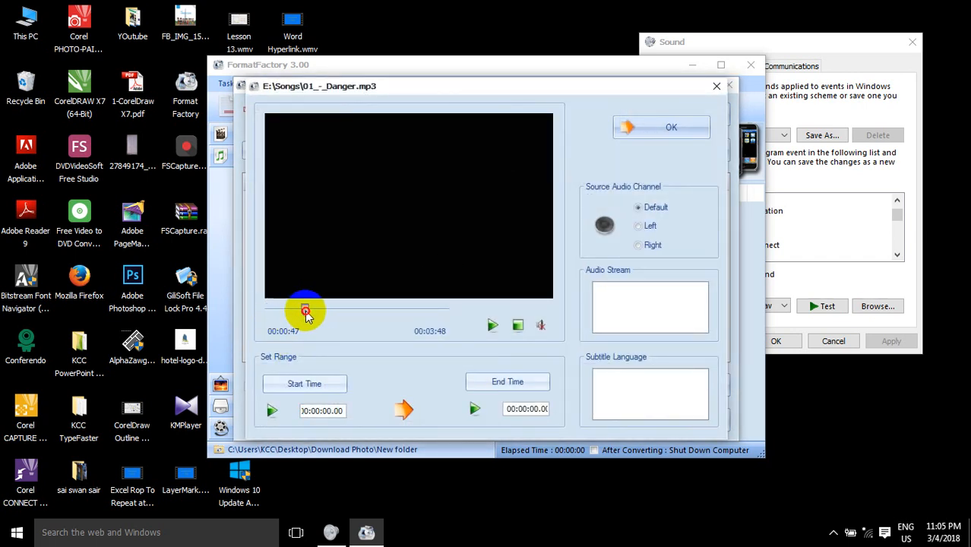
# Set the Danger clip range to 00:01:03 through 00:01:11 and confirm it.
pyautogui.click(304, 382)
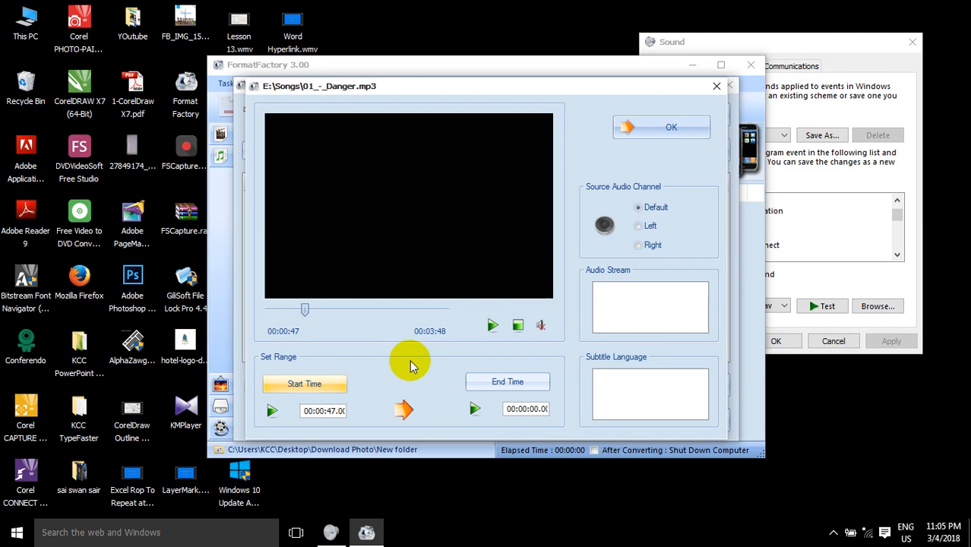
pyautogui.click(508, 381)
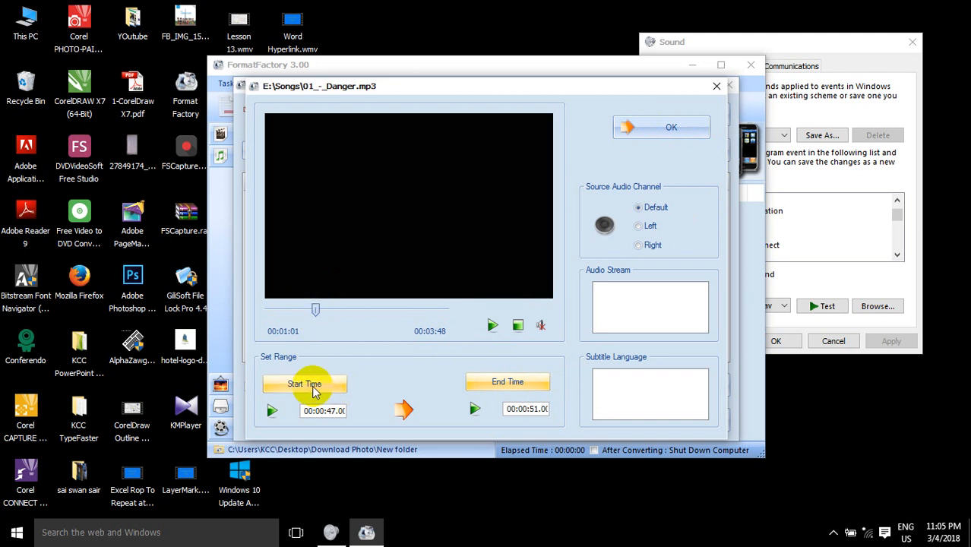
pyautogui.click(304, 383)
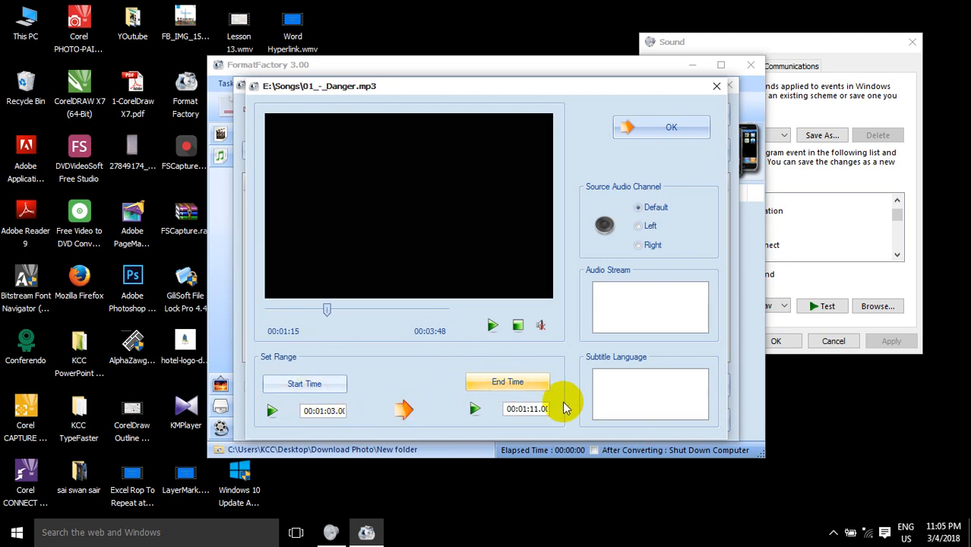
pyautogui.click(492, 325)
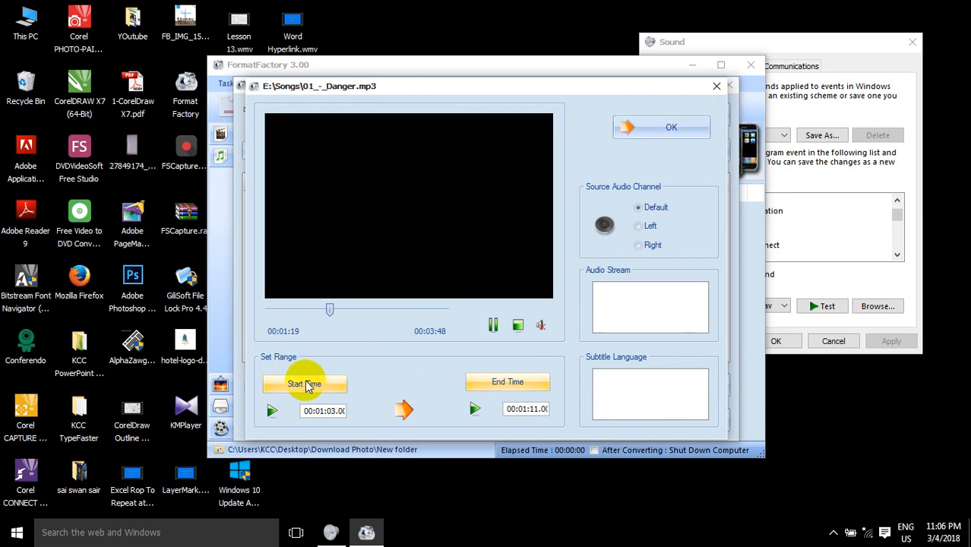
pyautogui.click(672, 127)
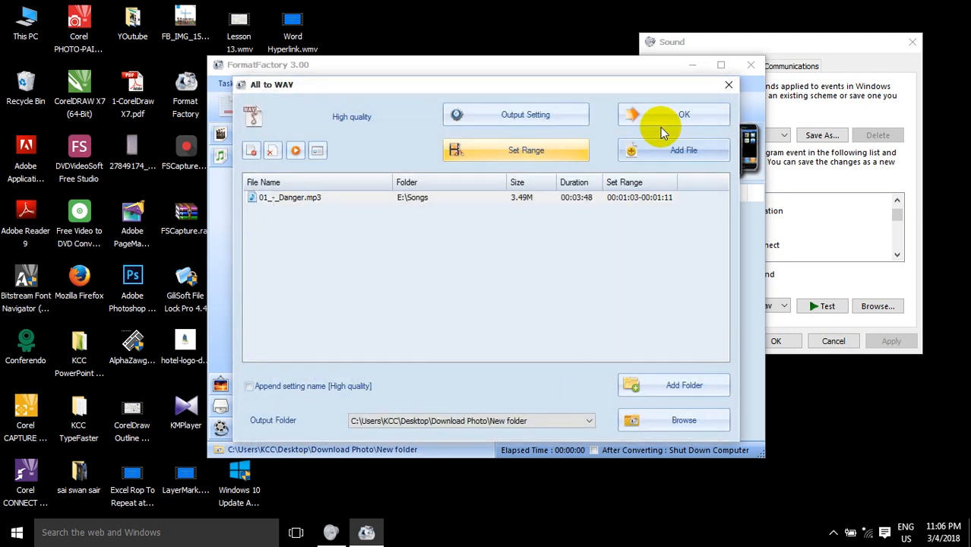
# Set the output folder to Desktop and run the conversion, producing 01_-_Danger 00_01_03-00_01_11.wav.
pyautogui.click(684, 419)
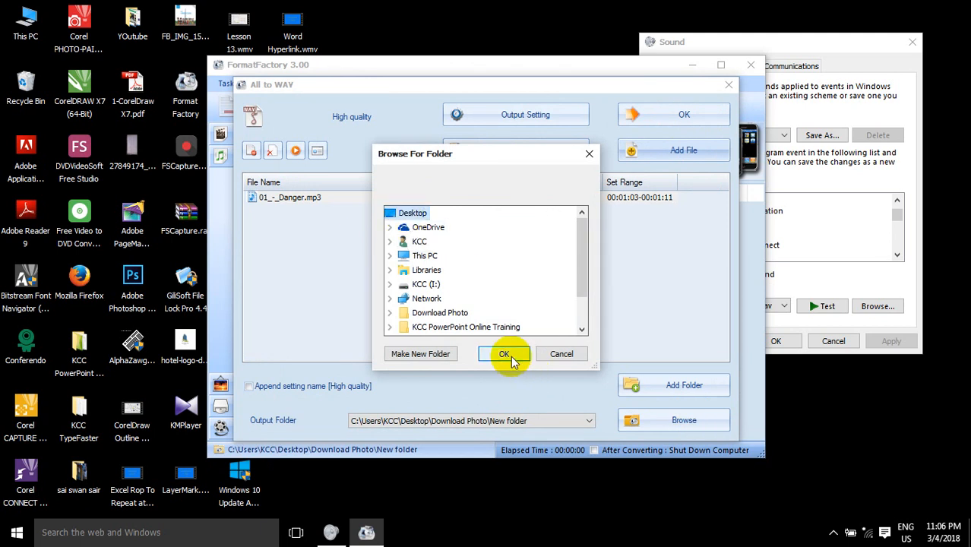
pyautogui.click(504, 352)
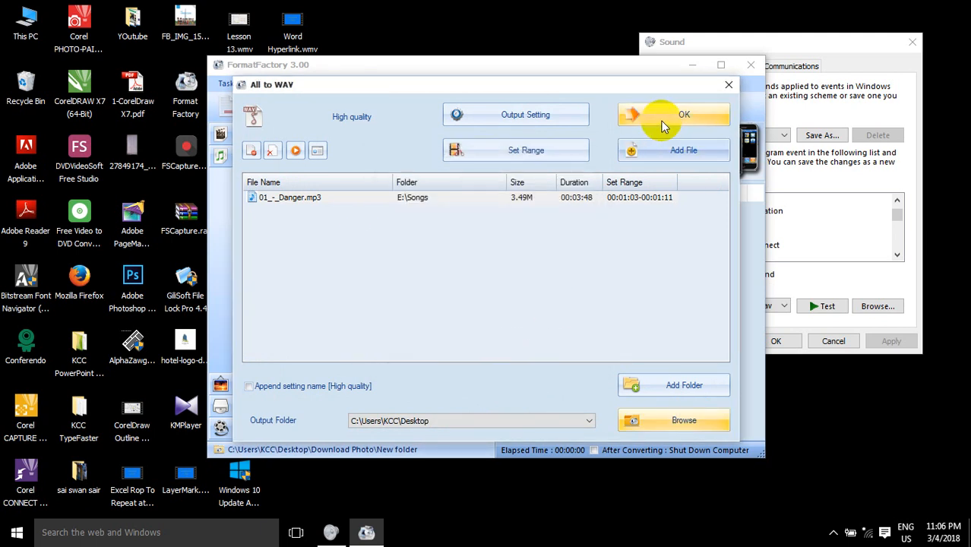
pyautogui.click(682, 114)
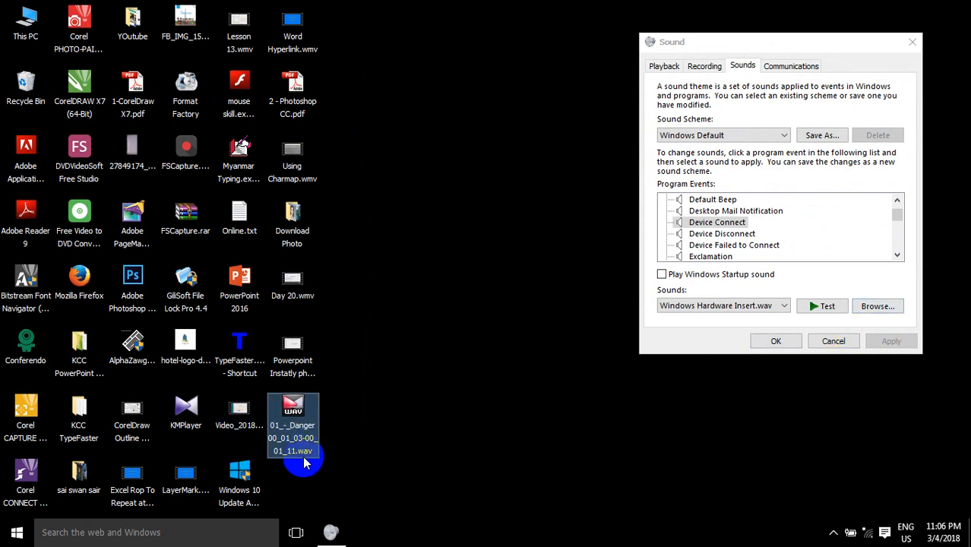
# Browse to the Desktop, assign 01_-_Danger 00_01_03-00_01_11.wav to Device Connect, and save.
pyautogui.click(879, 305)
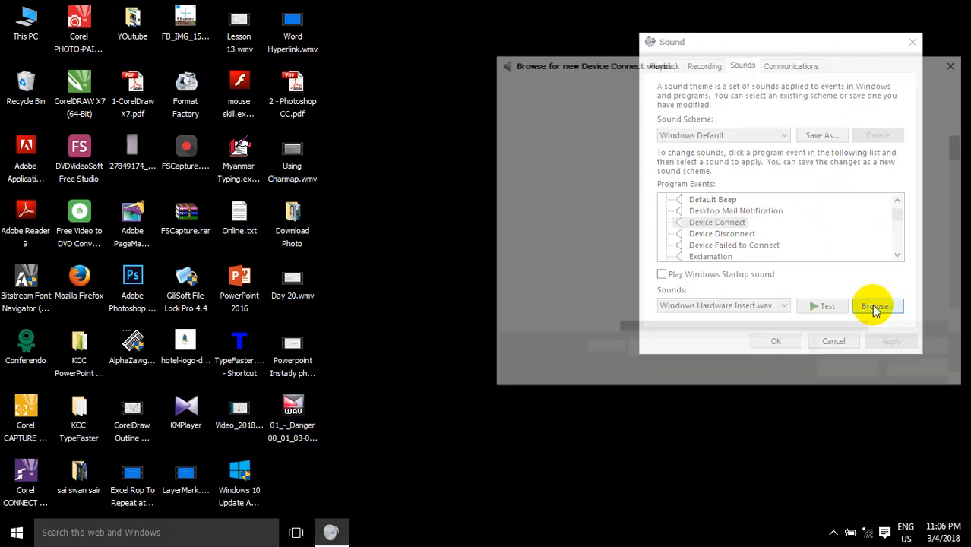
pyautogui.click(878, 305)
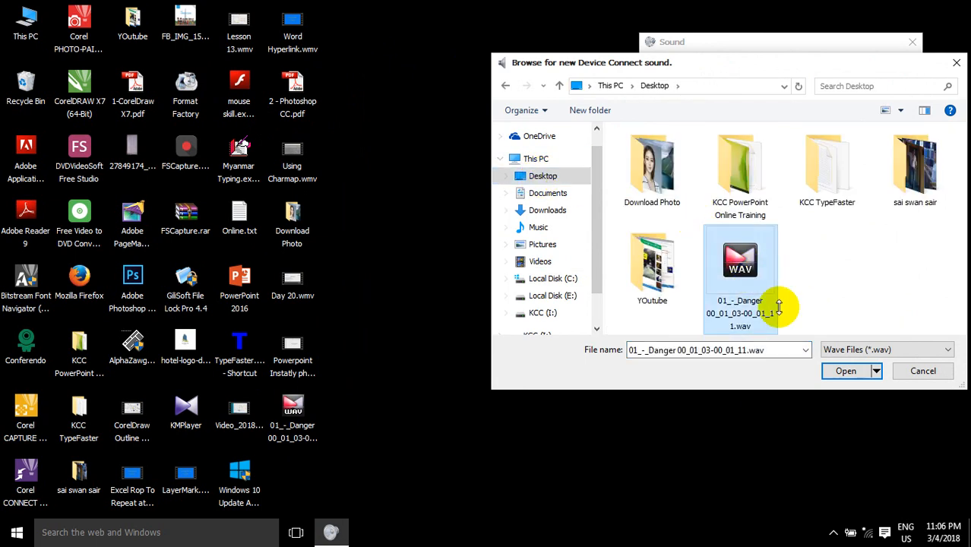
pyautogui.click(845, 371)
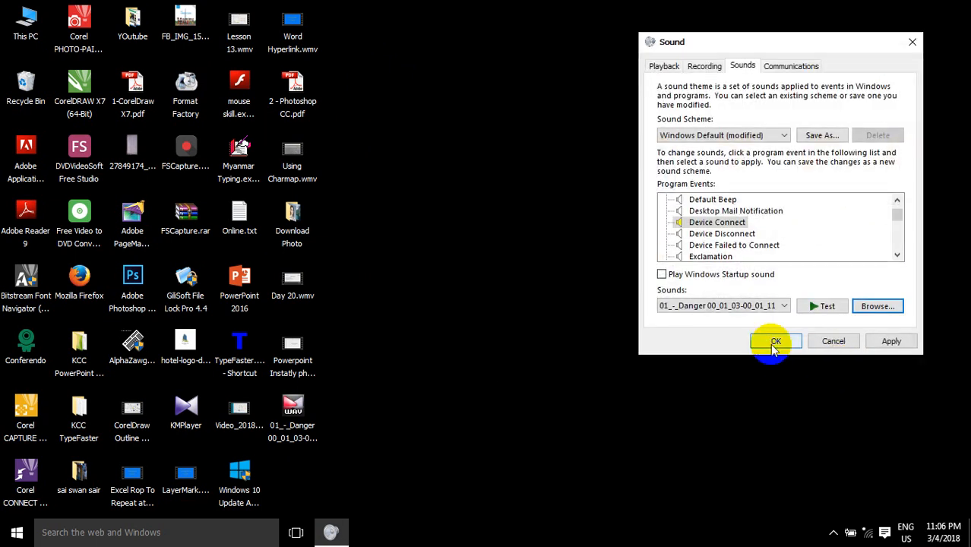
pyautogui.click(775, 340)
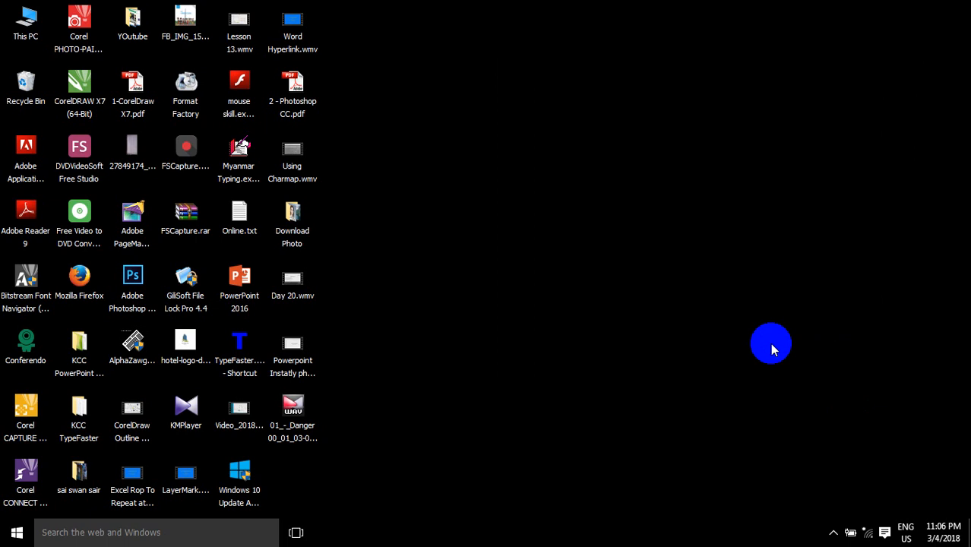